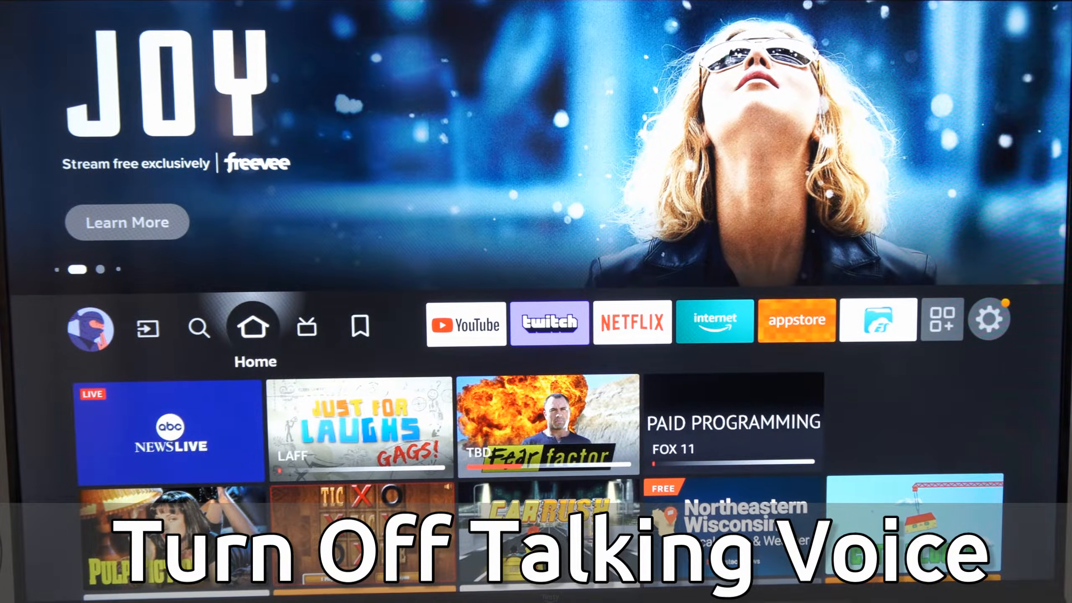
Move focus along the Home top bar toward the Settings gear icon.
{"action": "left_click", "coordinate": [199, 325]}
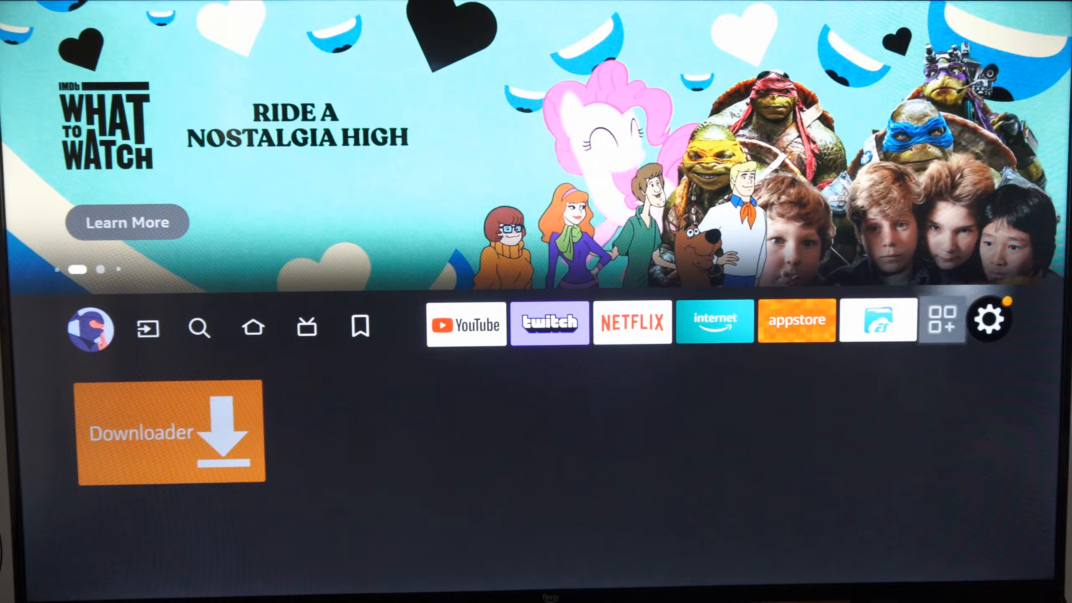
Enter the device Settings and navigate the grid toward the Accessibility tile.
{"action": "left_click", "coordinate": [988, 316]}
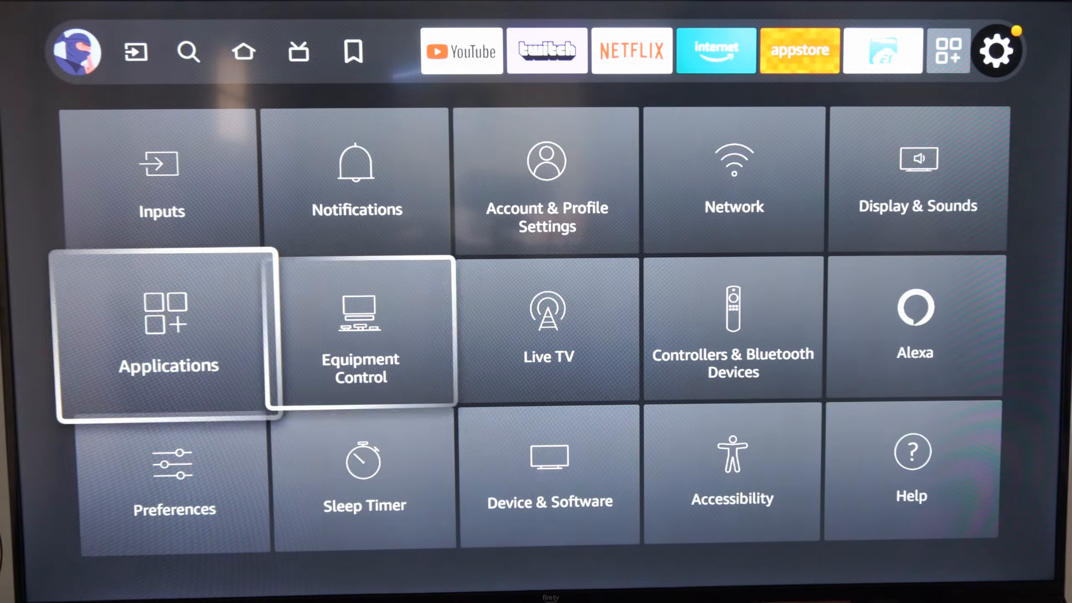
{"action": "left_click", "coordinate": [732, 468]}
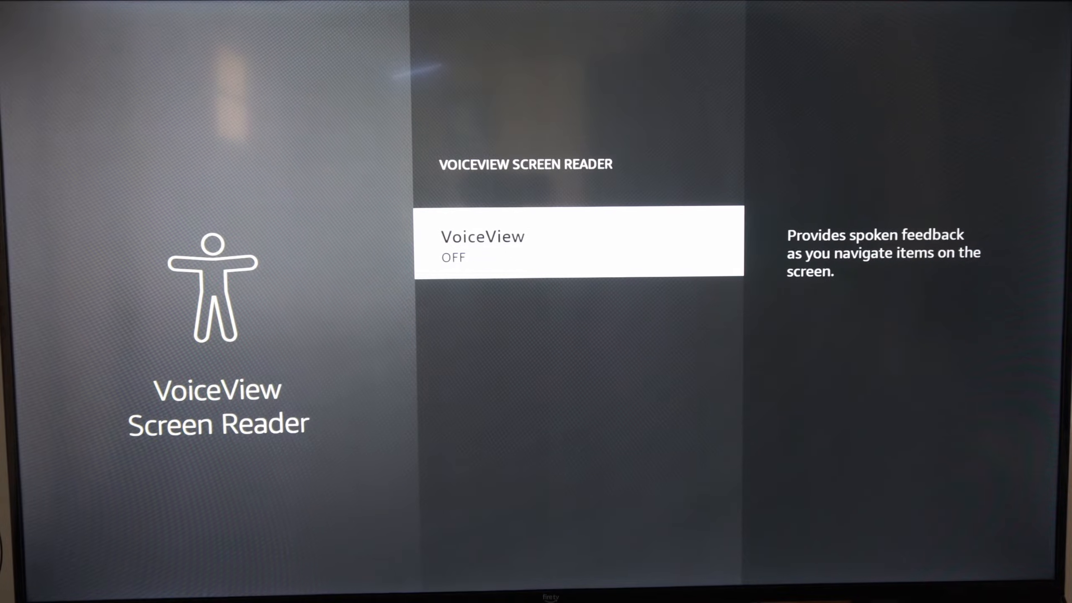
Leave the VoiceView Screen Reader page, returning to the Accessibility list with VoiceView off.
{"action": "key", "text": "Back"}
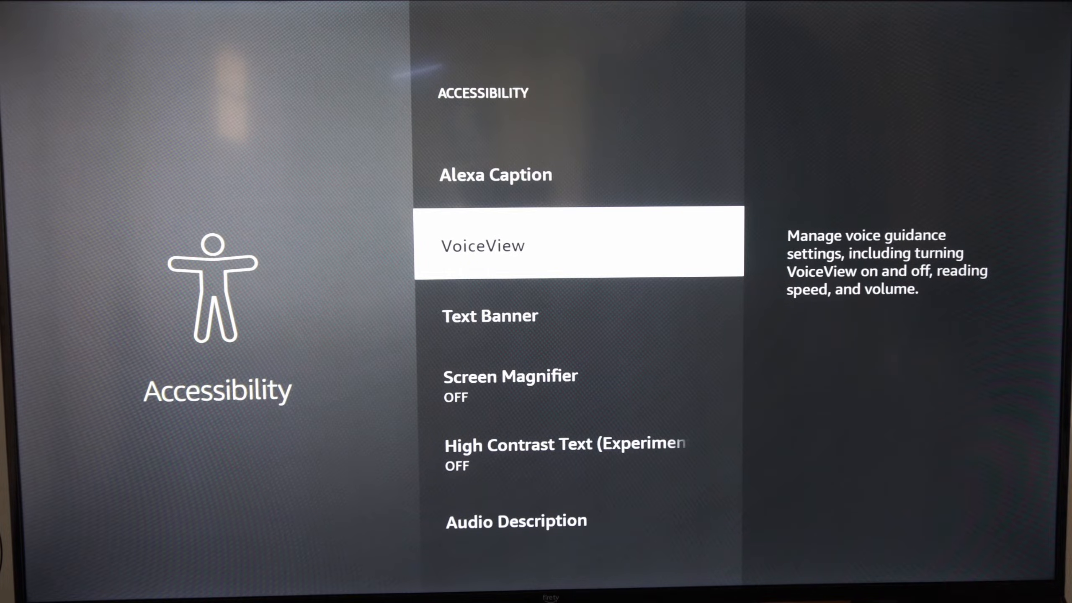